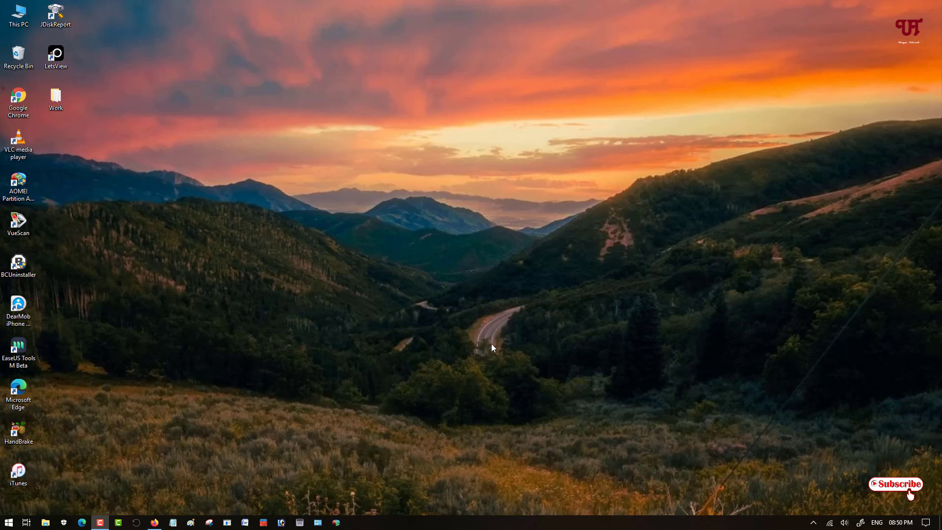
pyautogui.moveTo(430, 333)
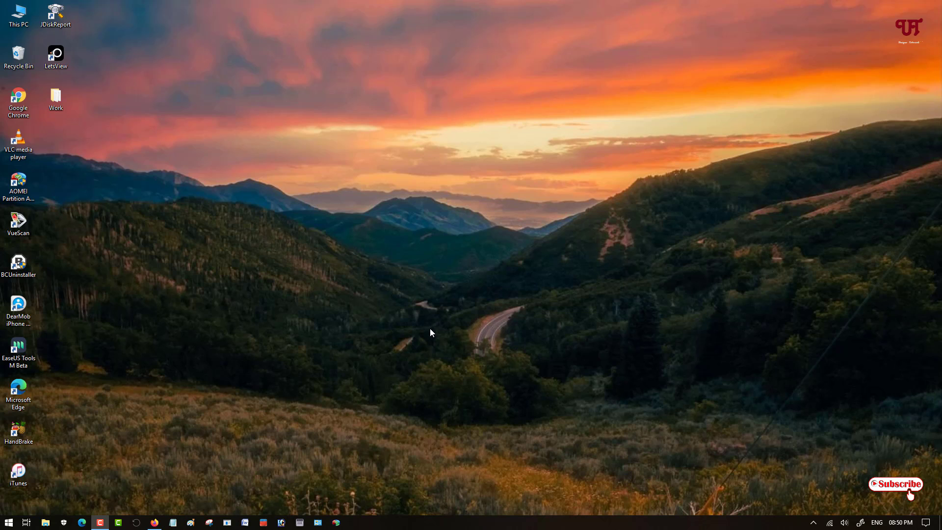
pyautogui.moveTo(466, 330)
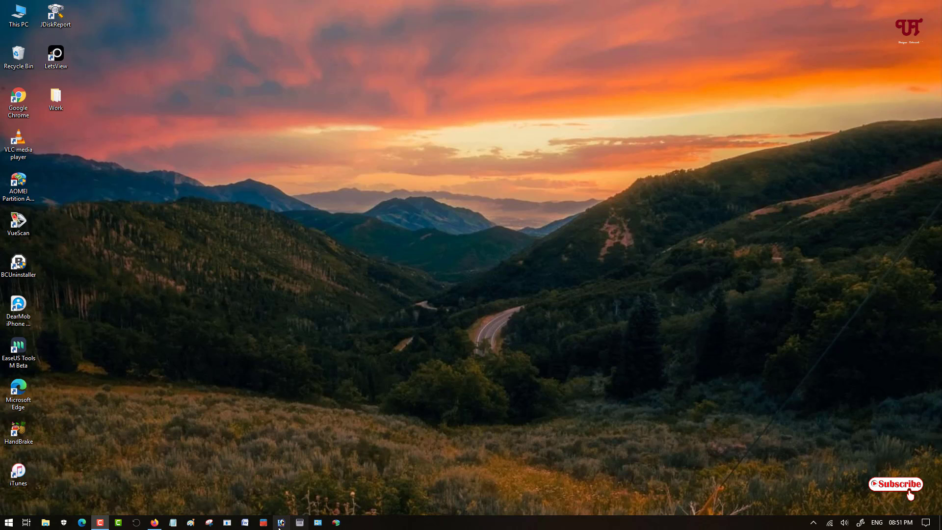
pyautogui.moveTo(383, 523)
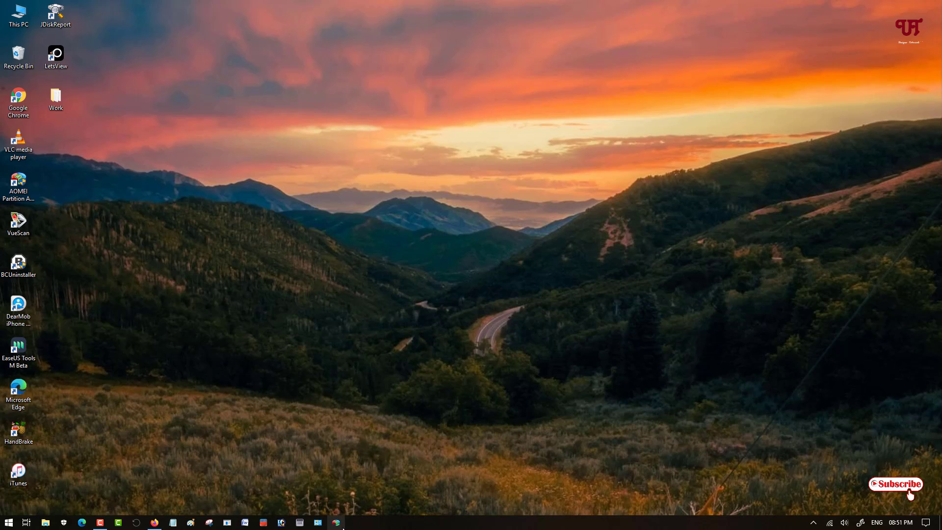
pyautogui.moveTo(317, 522)
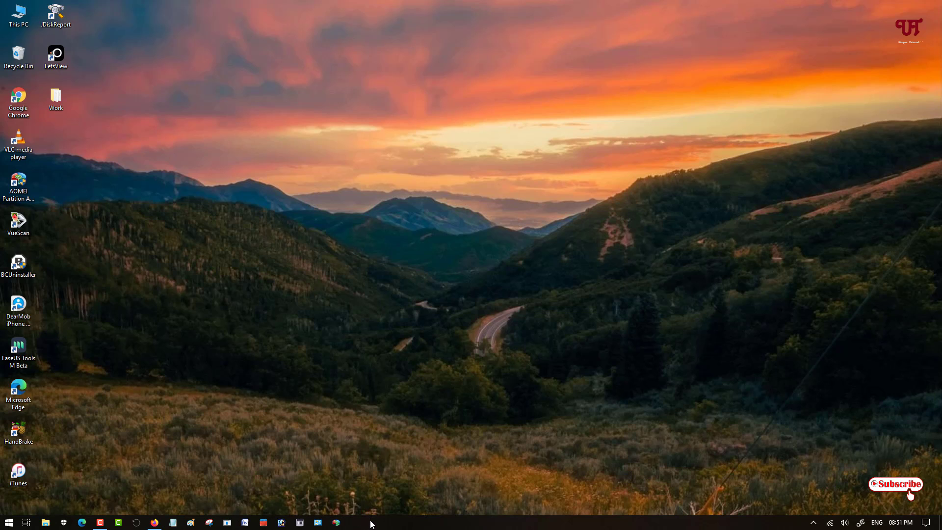
pyautogui.moveTo(336, 524)
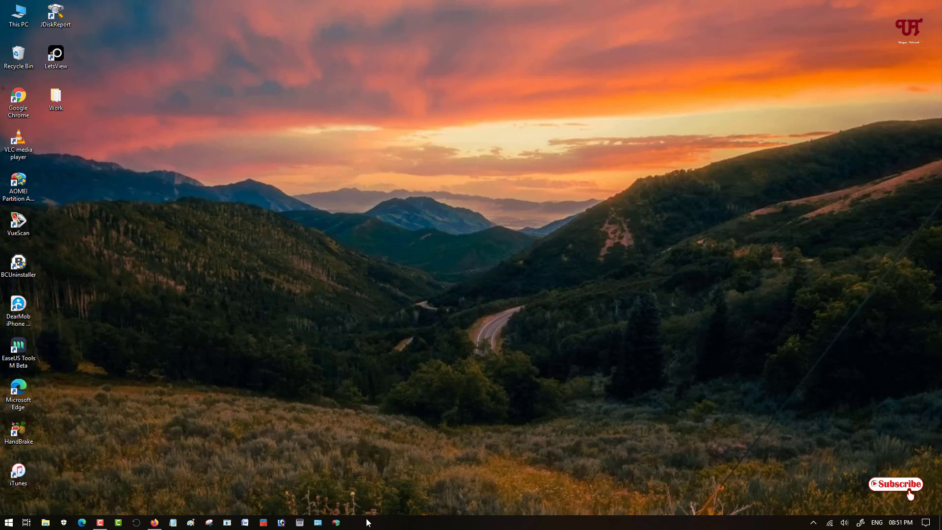
pyautogui.moveTo(384, 451)
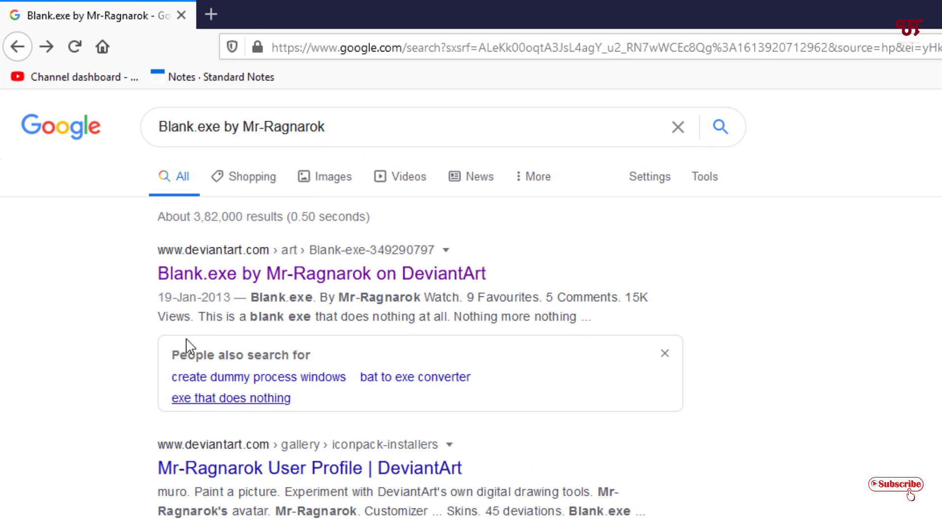
# - Open Mr-Ragnarok's Blank.exe DeviantArt page from the Google results
pyautogui.click(170, 127)
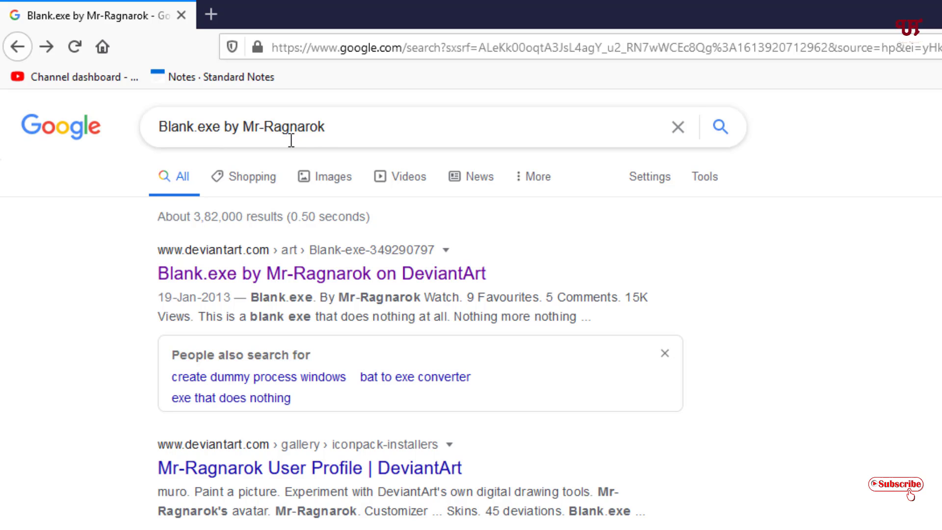
pyautogui.moveTo(329, 129)
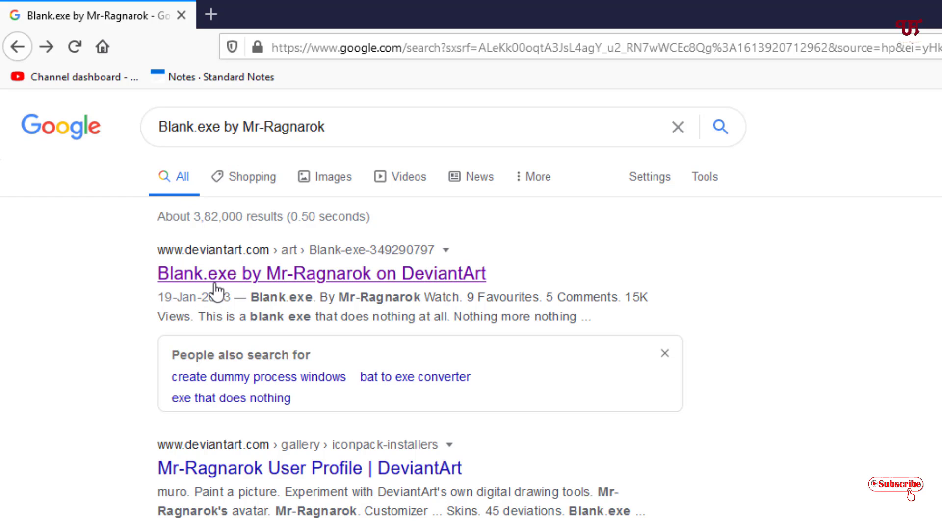
pyautogui.moveTo(234, 289)
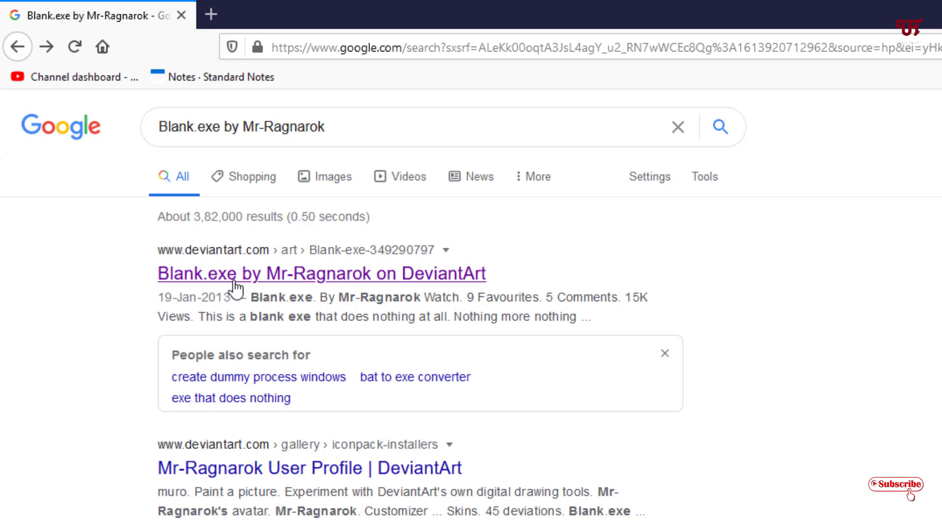
pyautogui.click(320, 273)
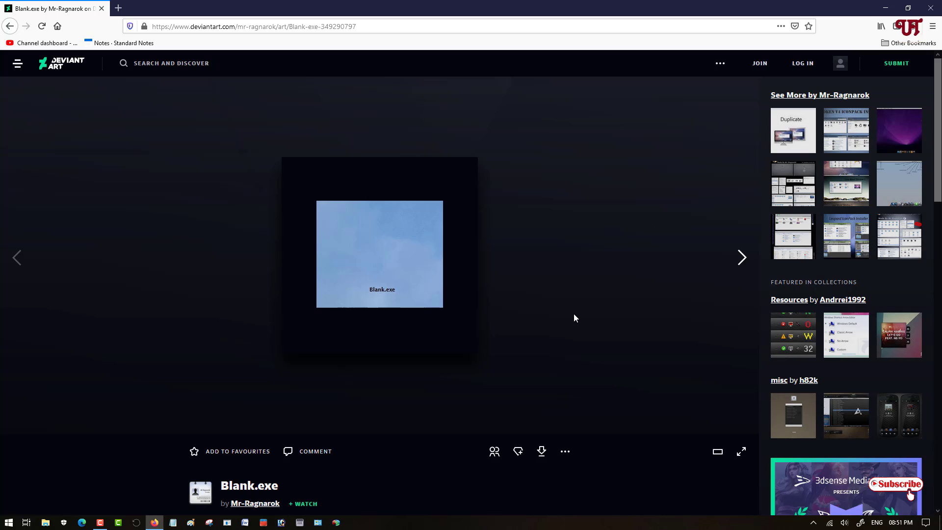
# - Follow the DOWNLOAD HERE link to the Blank.7z MediaFire page
pyautogui.scroll(-3)
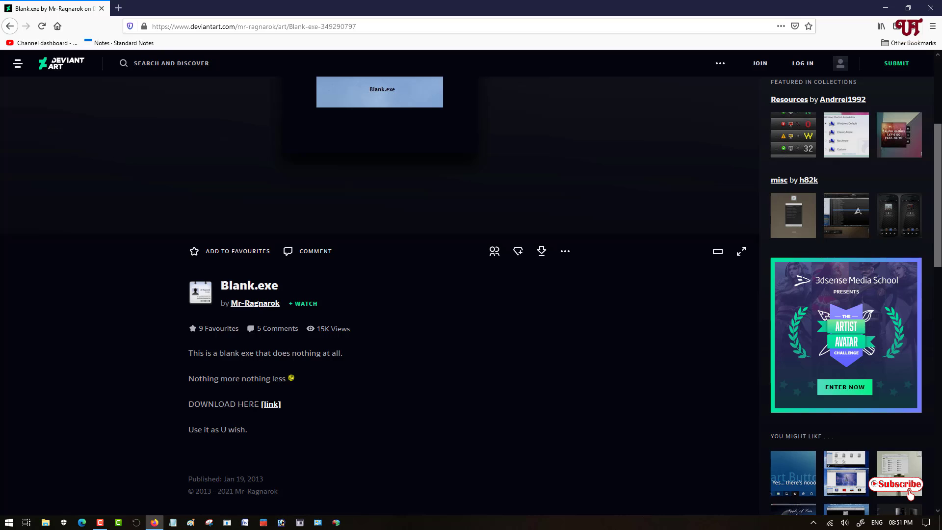
pyautogui.moveTo(271, 404)
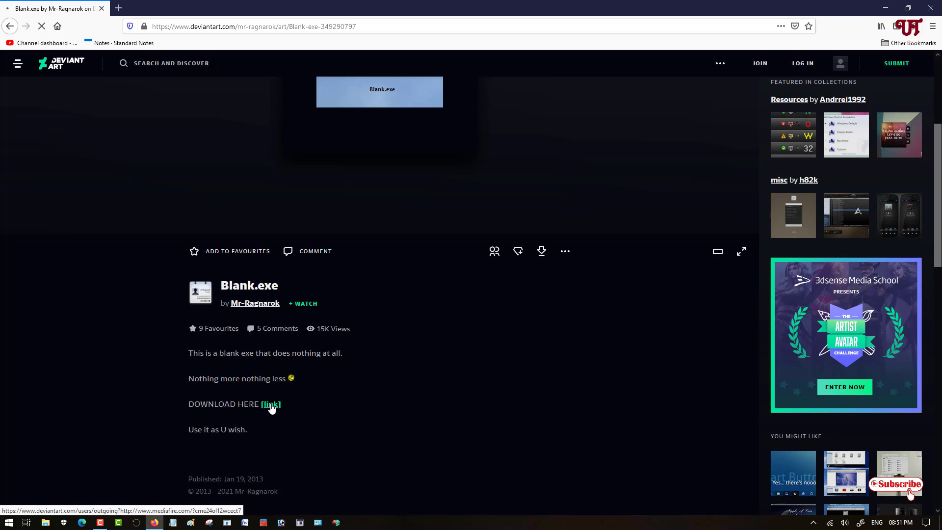
pyautogui.click(270, 404)
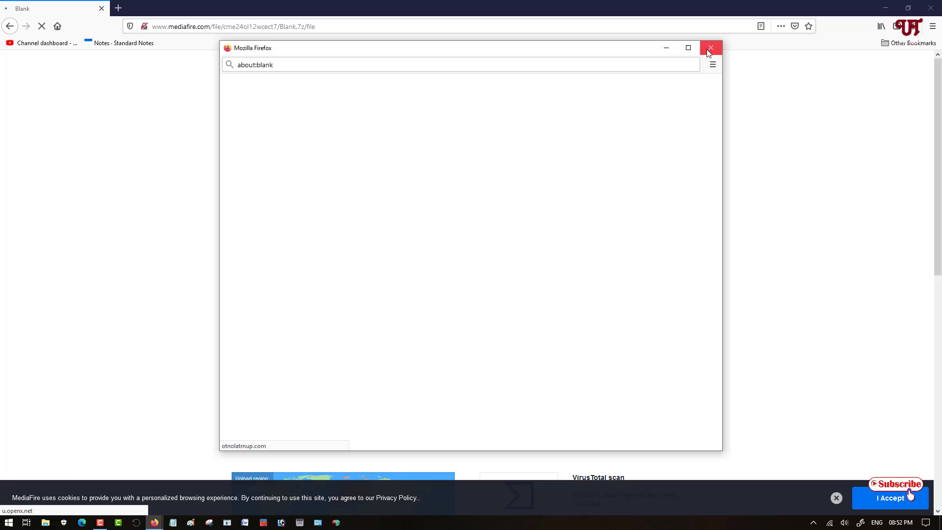
# - Dismiss the pop-up ad and save Blank.7z into the Downloads folder
pyautogui.click(711, 48)
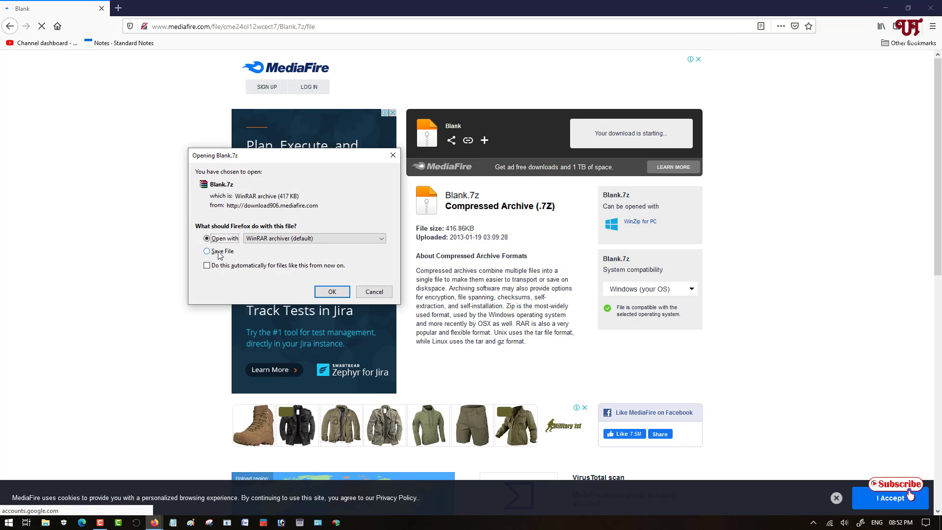
pyautogui.click(331, 292)
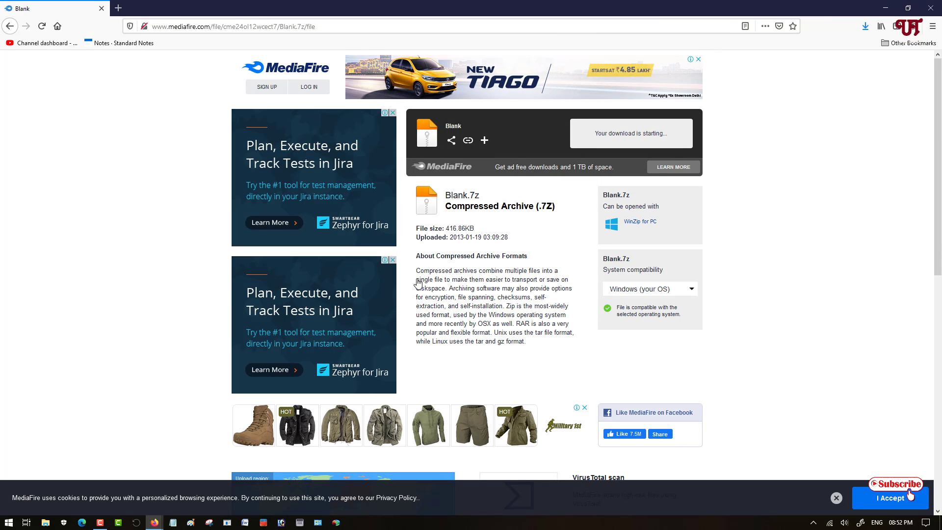
pyautogui.click(865, 26)
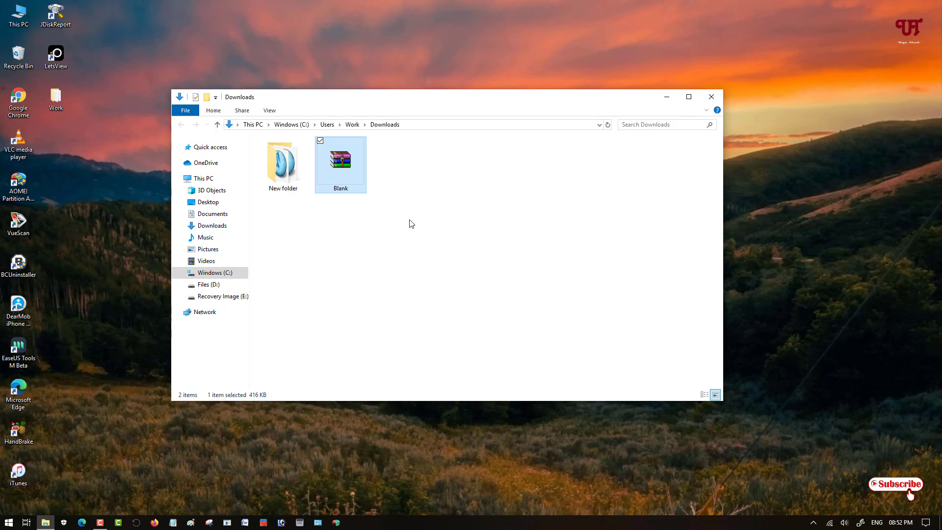
# - Extract Blank.7z with WinRAR into Downloads\Blank, then close WinRAR
pyautogui.doubleClick(340, 158)
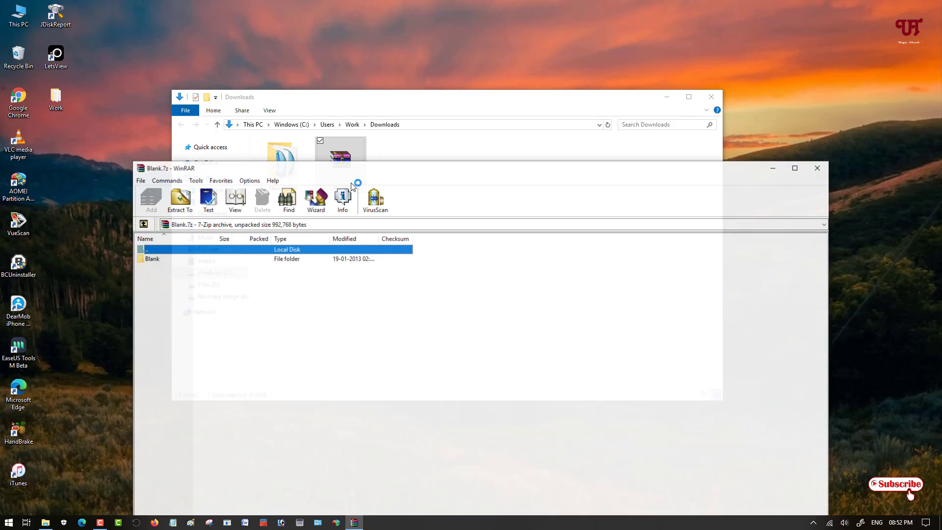
pyautogui.click(179, 200)
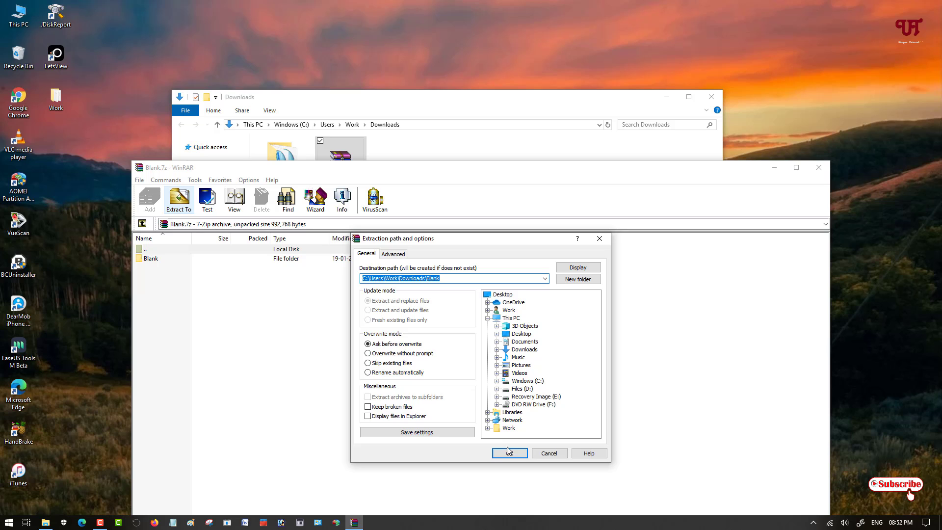
pyautogui.click(510, 452)
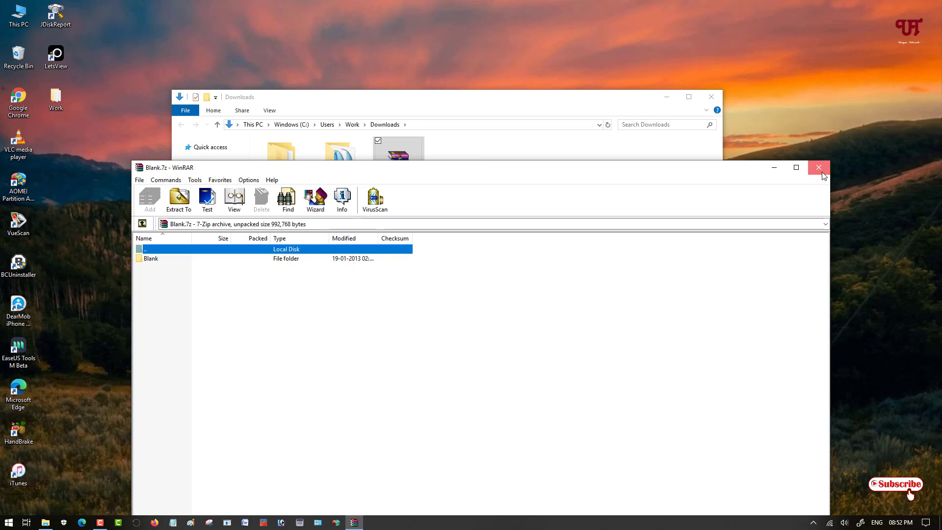
pyautogui.click(818, 168)
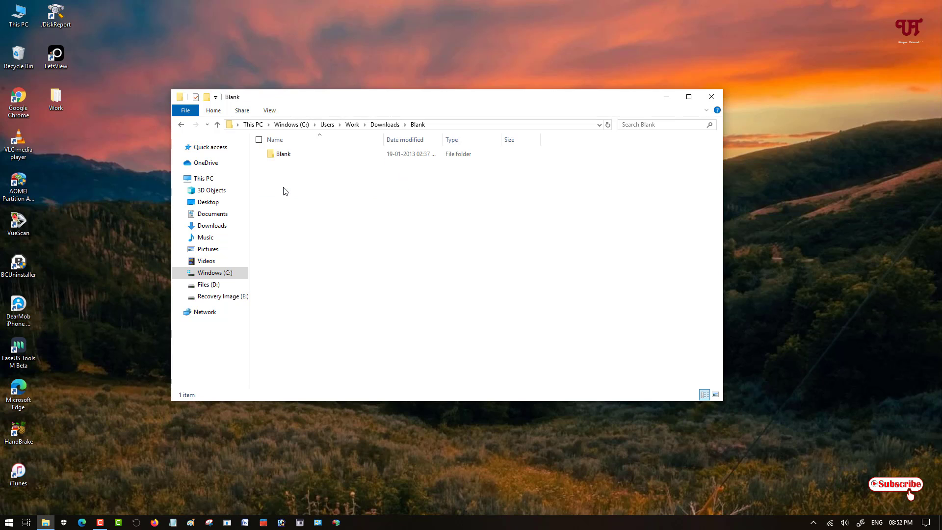
# - Open the inner Blank subfolder to show the 970 KB Blank application
pyautogui.doubleClick(283, 153)
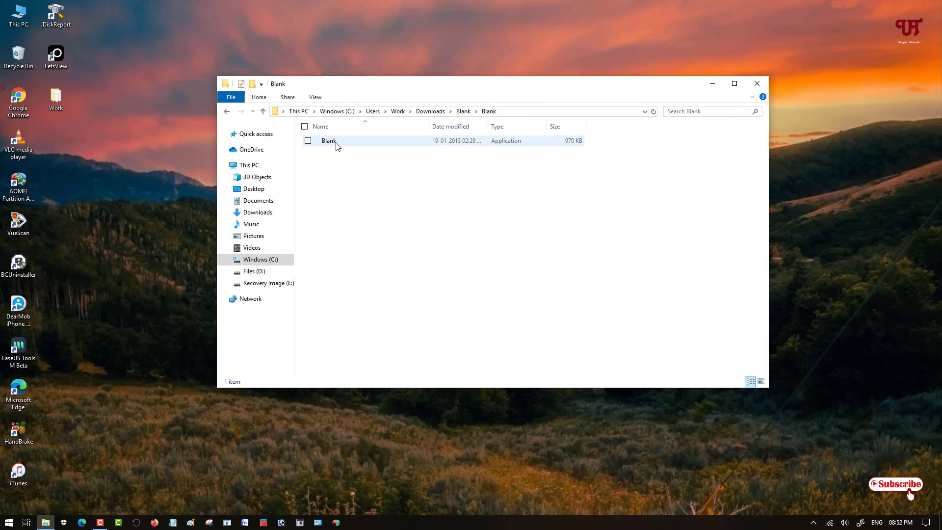
pyautogui.moveTo(329, 140)
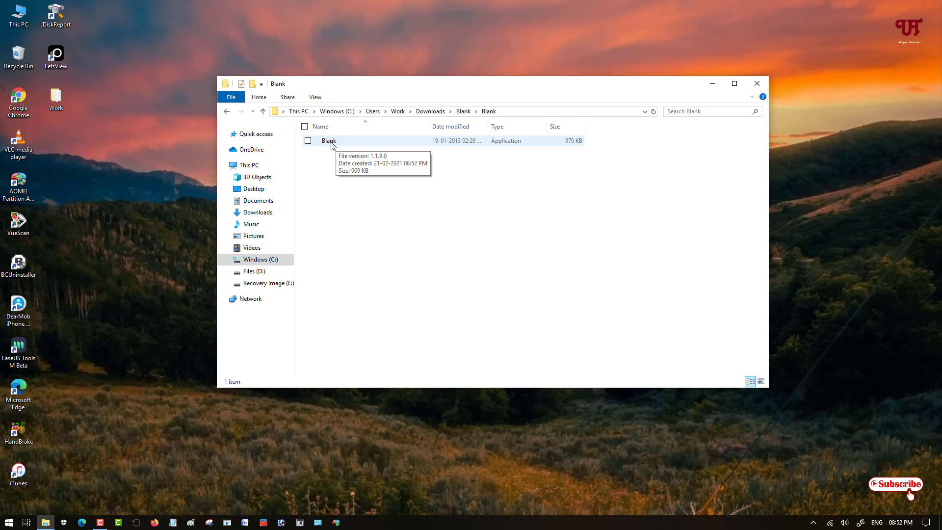
pyautogui.moveTo(340, 145)
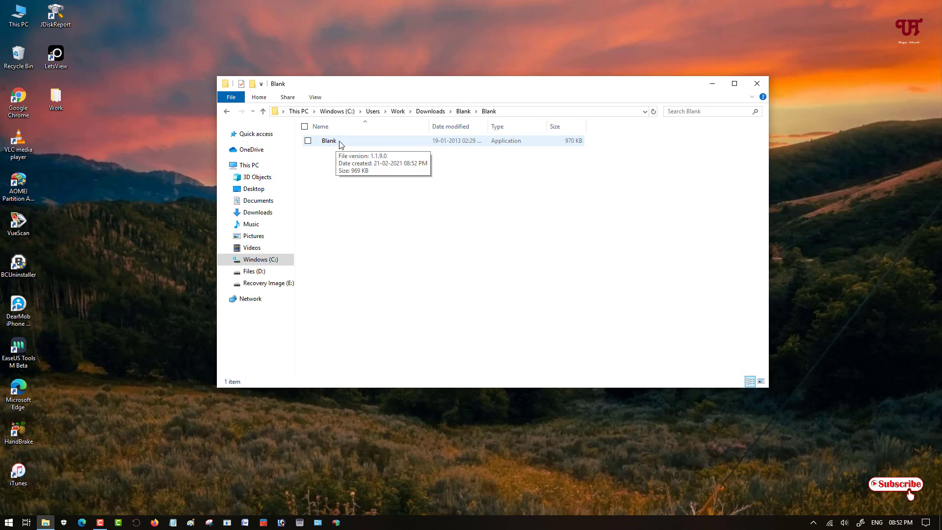
# - Select Blank.exe and pin it to the taskbar as an invisible icon
pyautogui.click(328, 140)
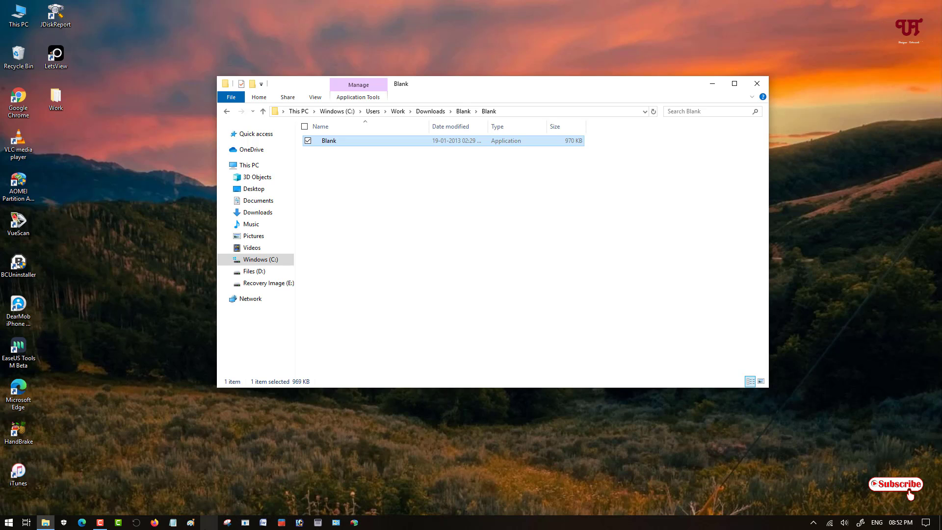
pyautogui.moveTo(211, 525)
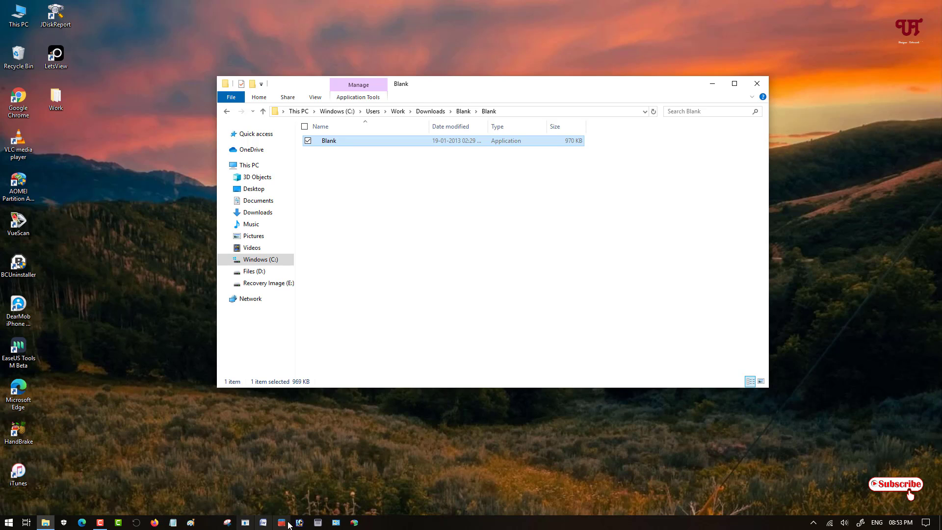
pyautogui.moveTo(433, 524)
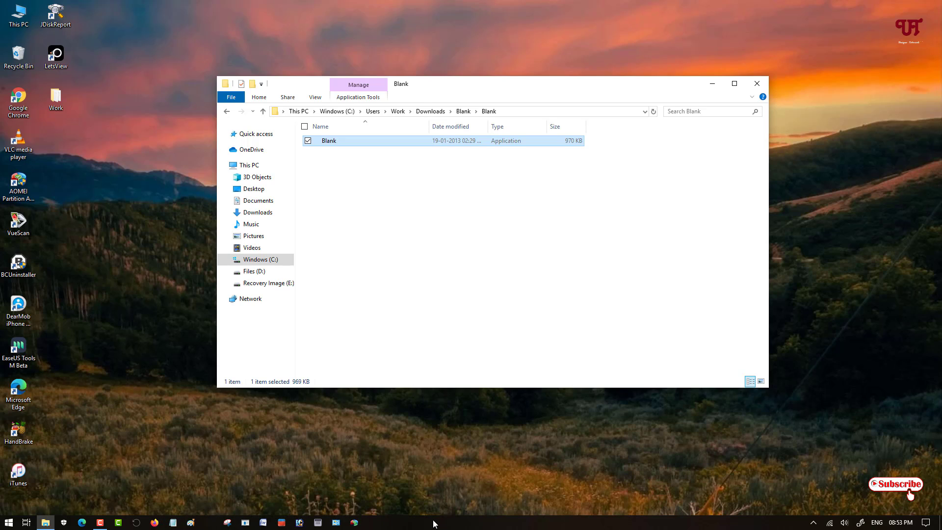
pyautogui.moveTo(198, 524)
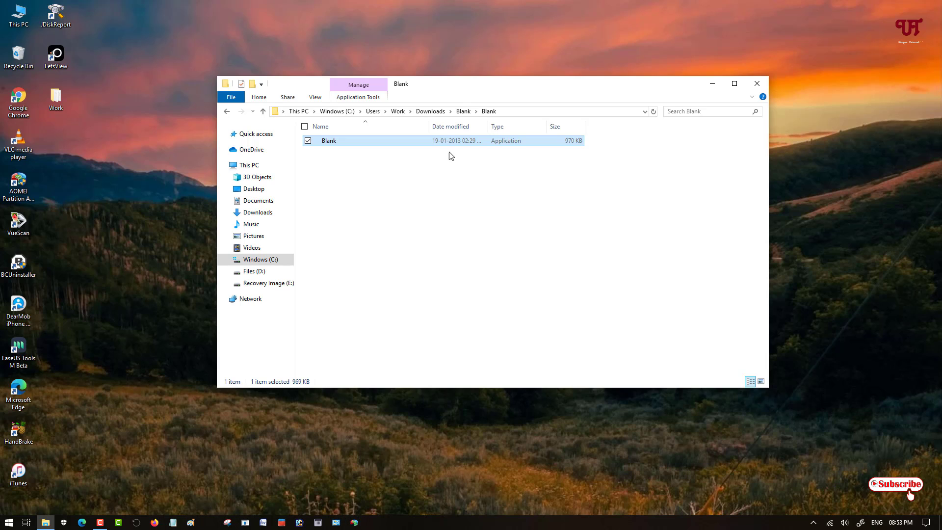
pyautogui.moveTo(421, 160)
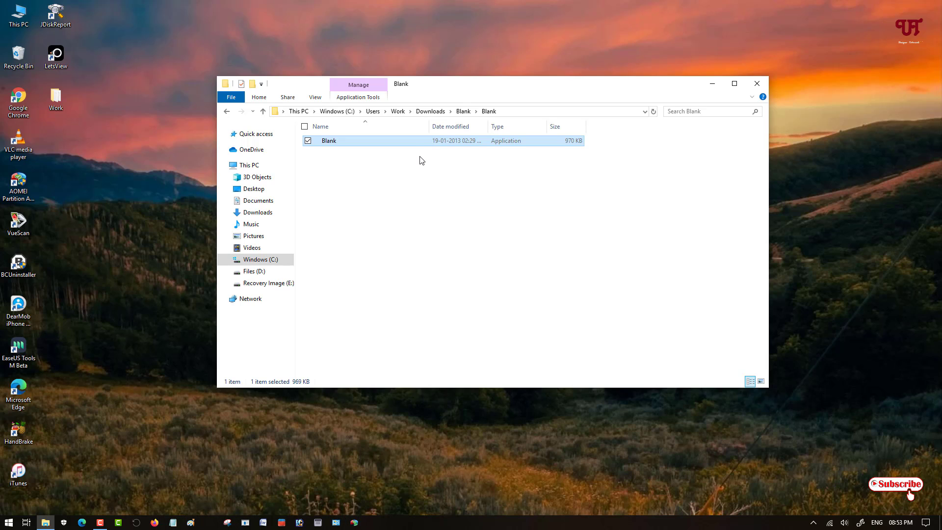
pyautogui.moveTo(340, 500)
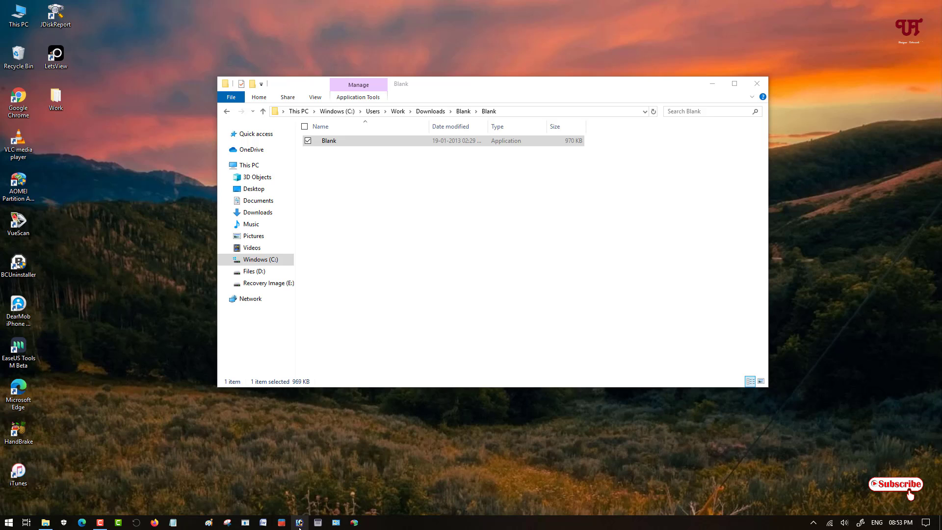
pyautogui.click(329, 141)
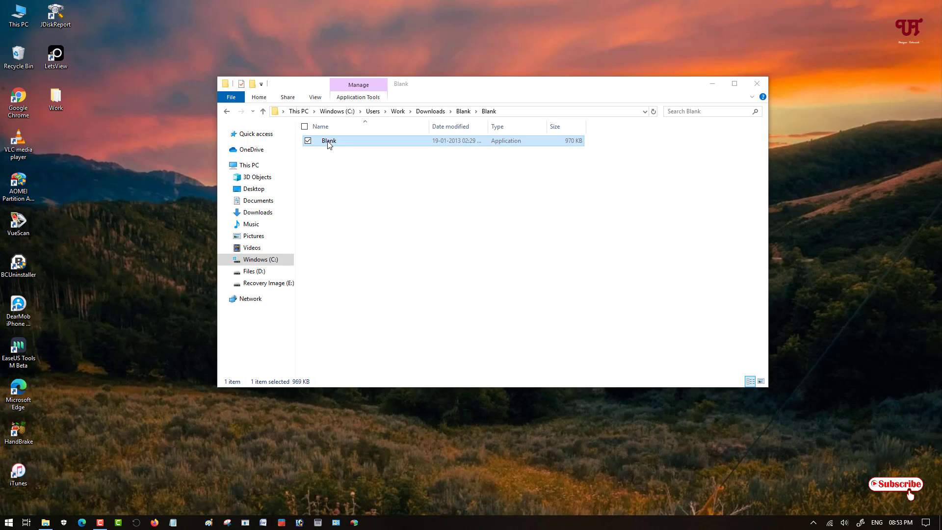
# - Copy Blank.exe and paste it into the same folder as 'Blank - Copy'
pyautogui.rightClick(329, 140)
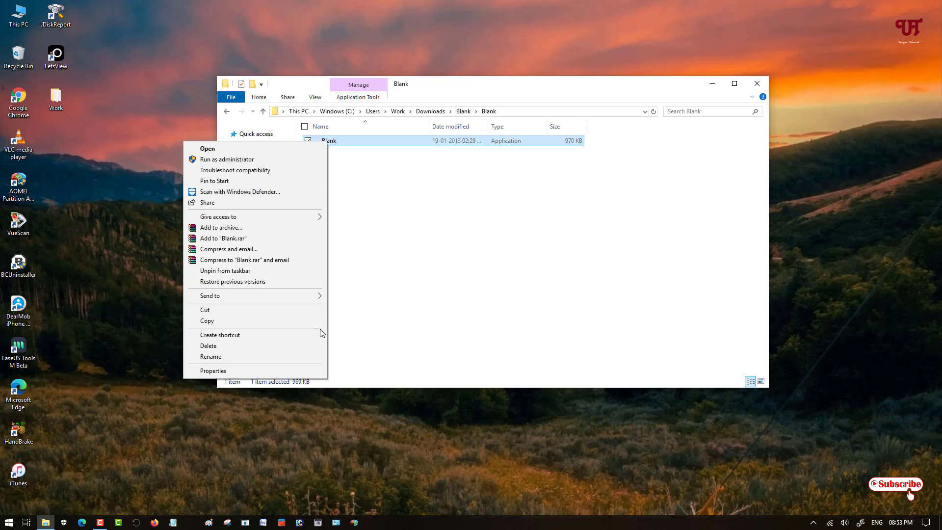
pyautogui.click(333, 319)
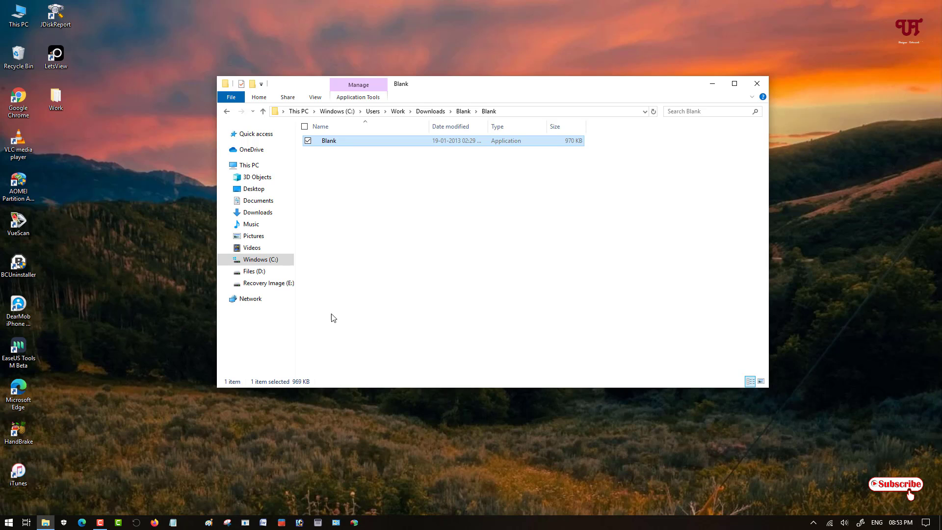
pyautogui.rightClick(334, 317)
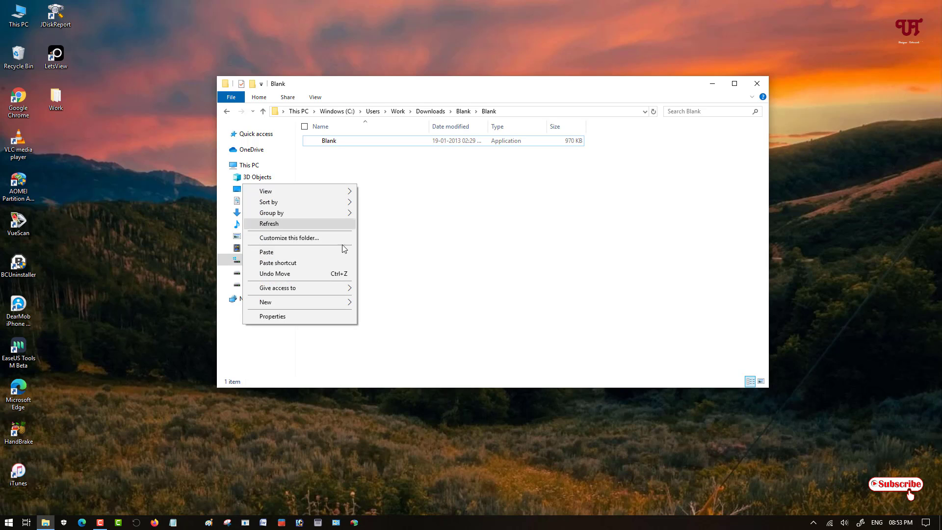
pyautogui.click(266, 252)
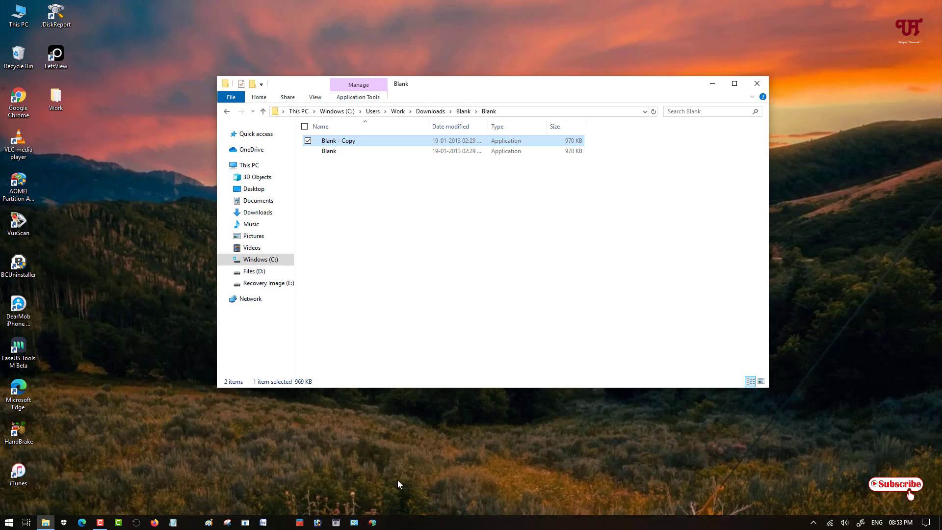
pyautogui.moveTo(312, 514)
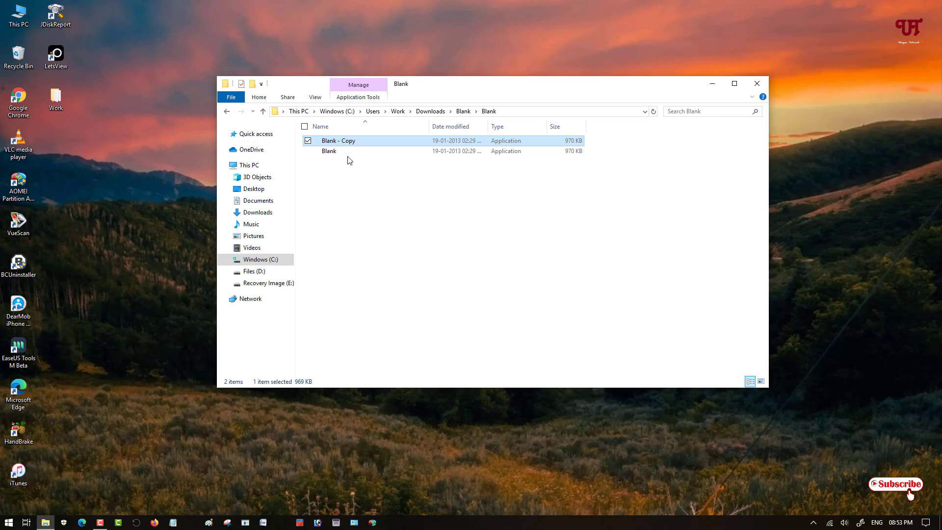
# - Paste another copy of Blank.exe, creating 'Blank - Copy (2)'
pyautogui.rightClick(329, 150)
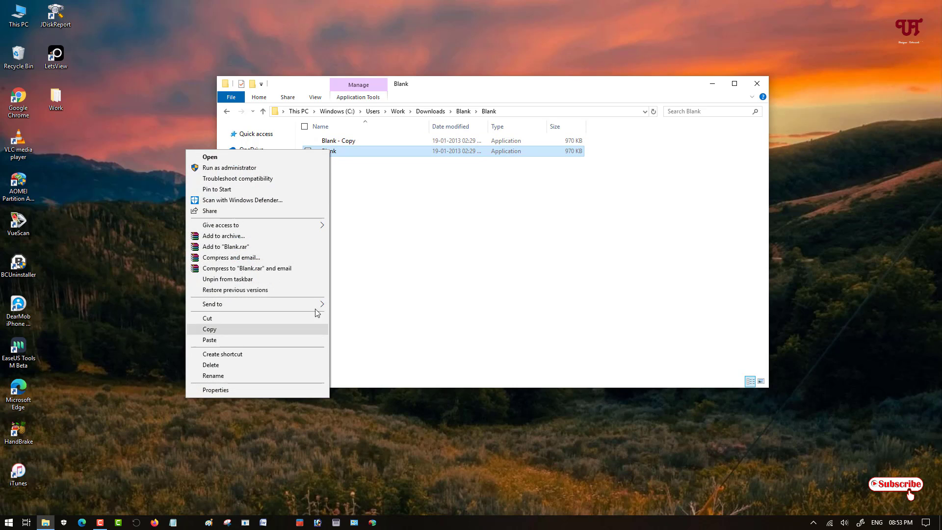
pyautogui.moveTo(272, 336)
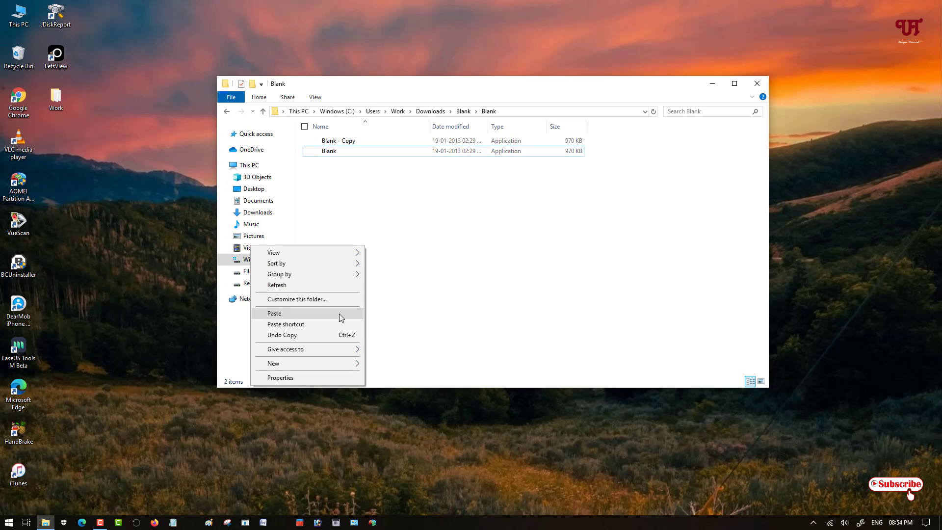
pyautogui.click(273, 313)
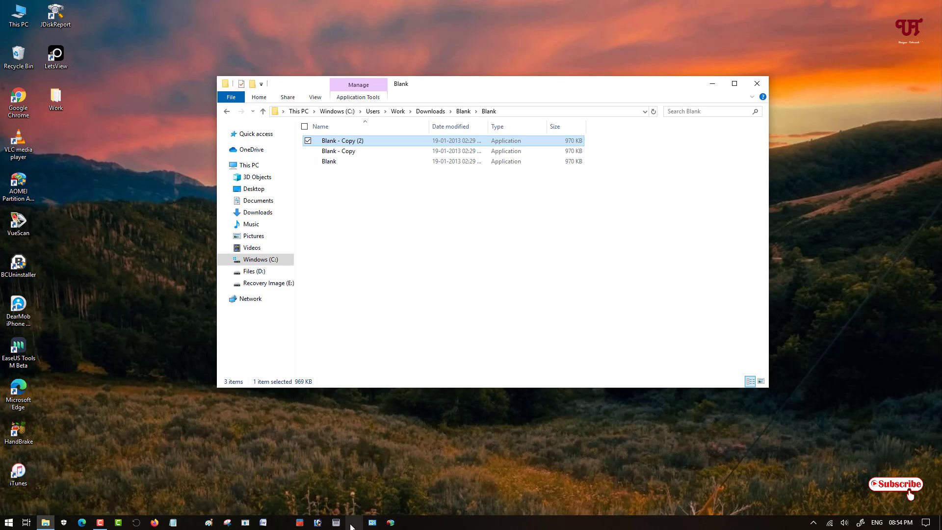
pyautogui.moveTo(501, 502)
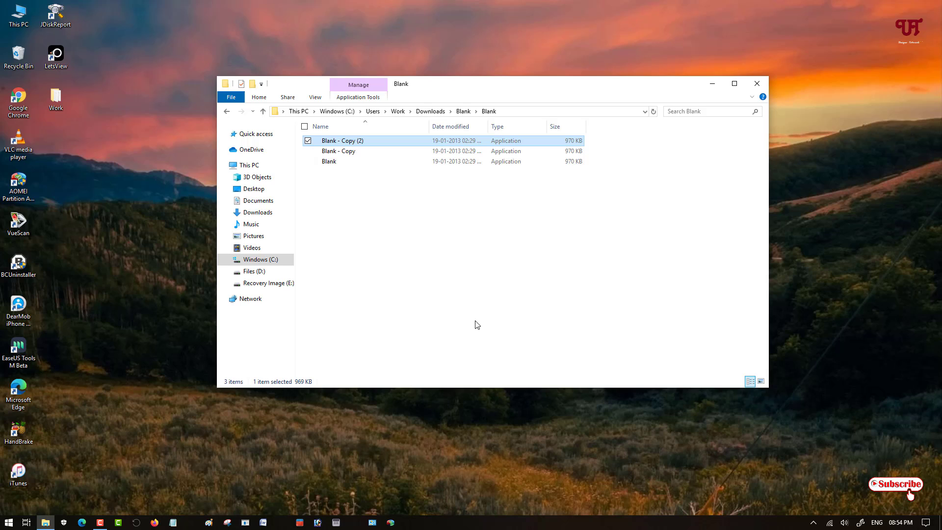
pyautogui.moveTo(494, 295)
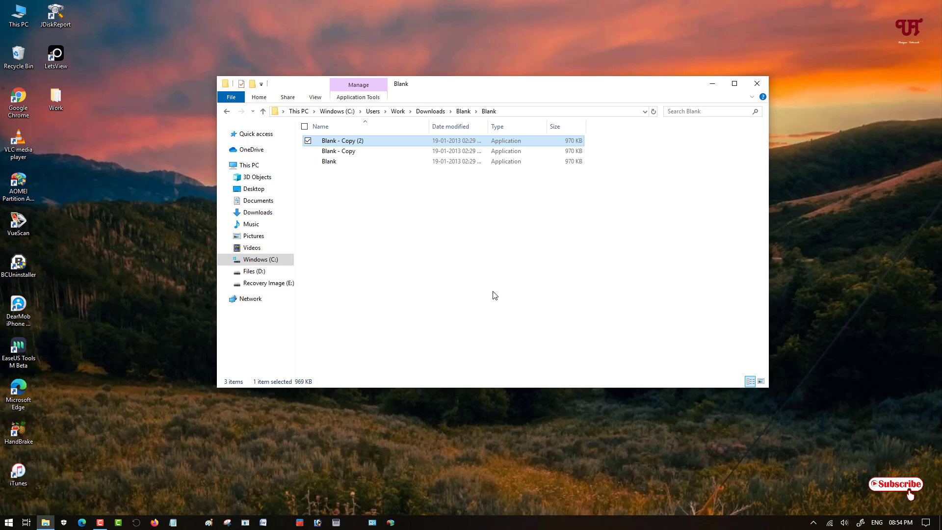